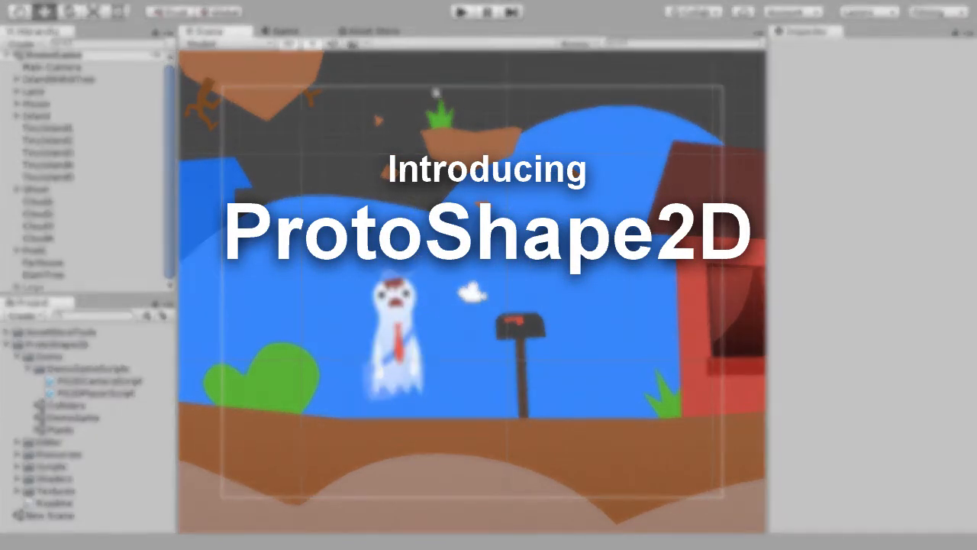
Create a ProtoShape 2D object and drag a new bottom-edge point down into an arrowhead tip
right_click(130, 137)
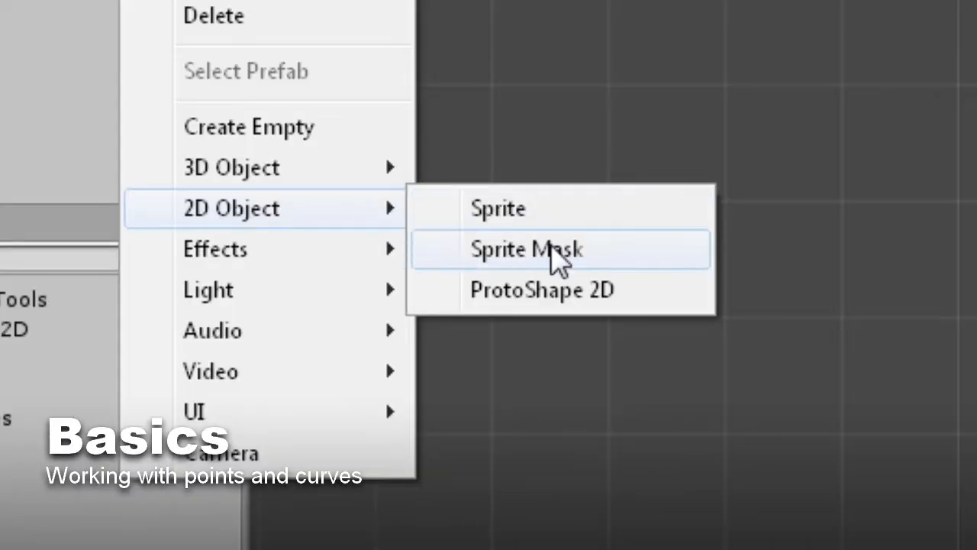
left_click(541, 288)
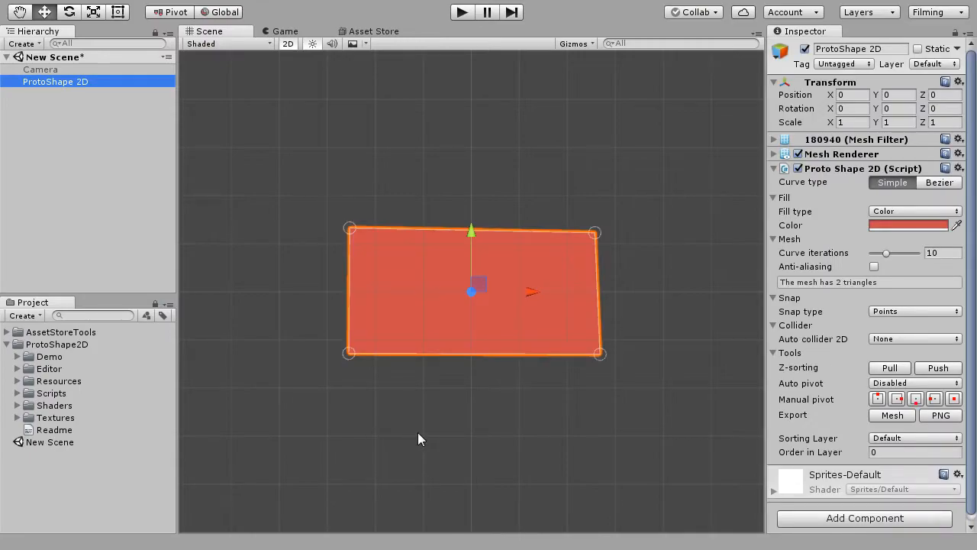
mouse_move(471, 359)
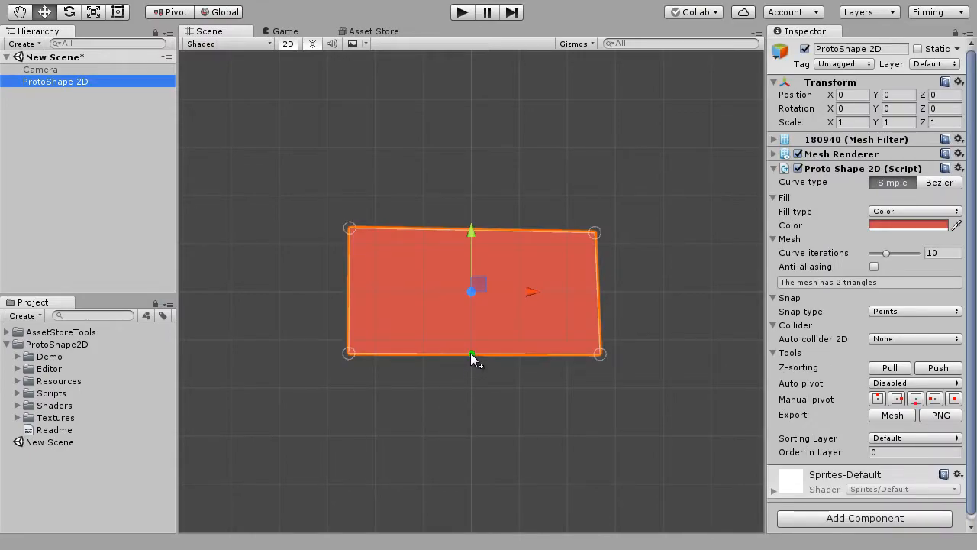
left_click_drag(471, 353, 471, 412)
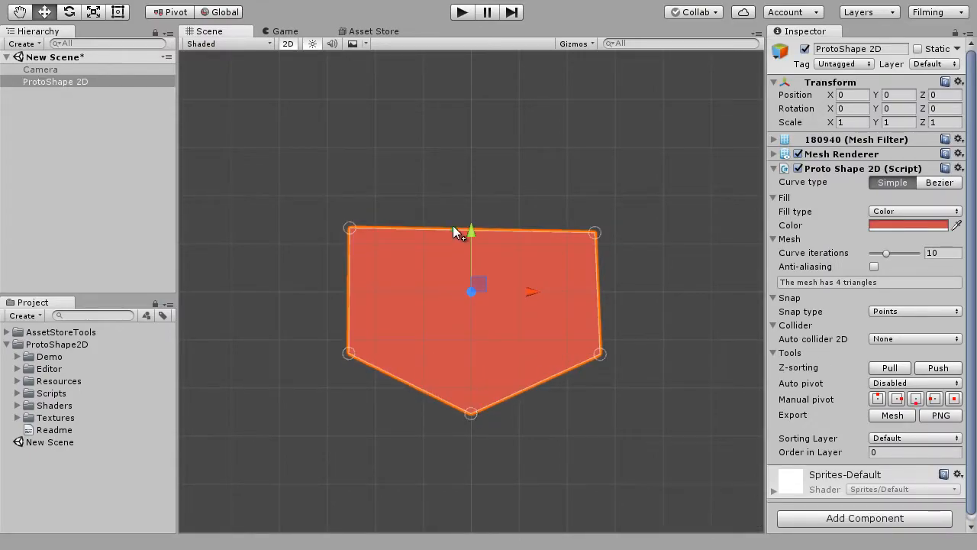
key("ctrl")
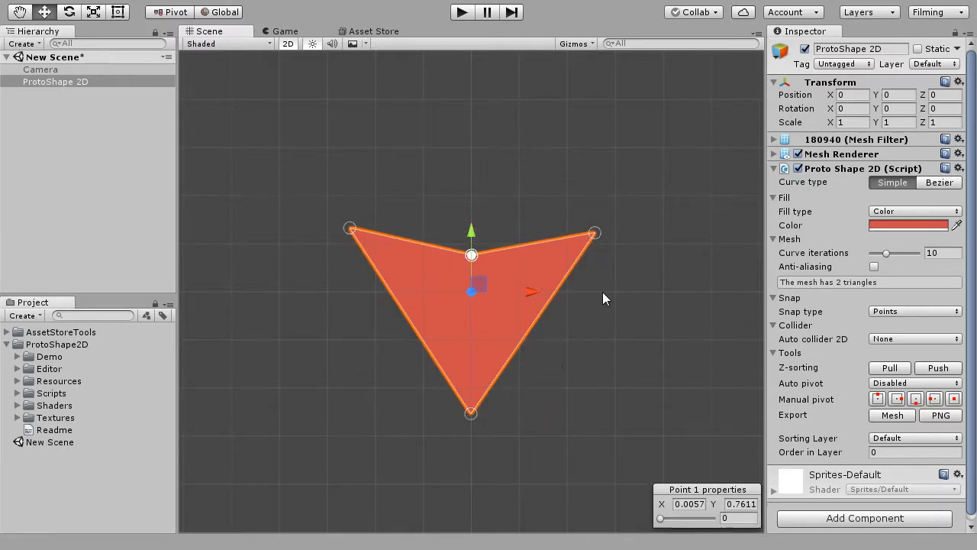
Curve the top points into a heart, nudge the upper-left point, then lower curve iterations
left_click(594, 232)
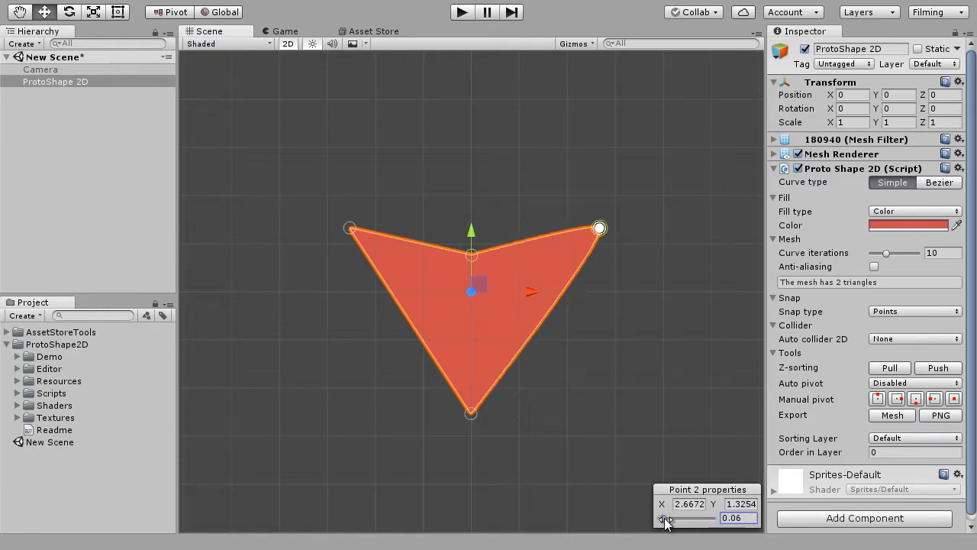
left_click(350, 228)
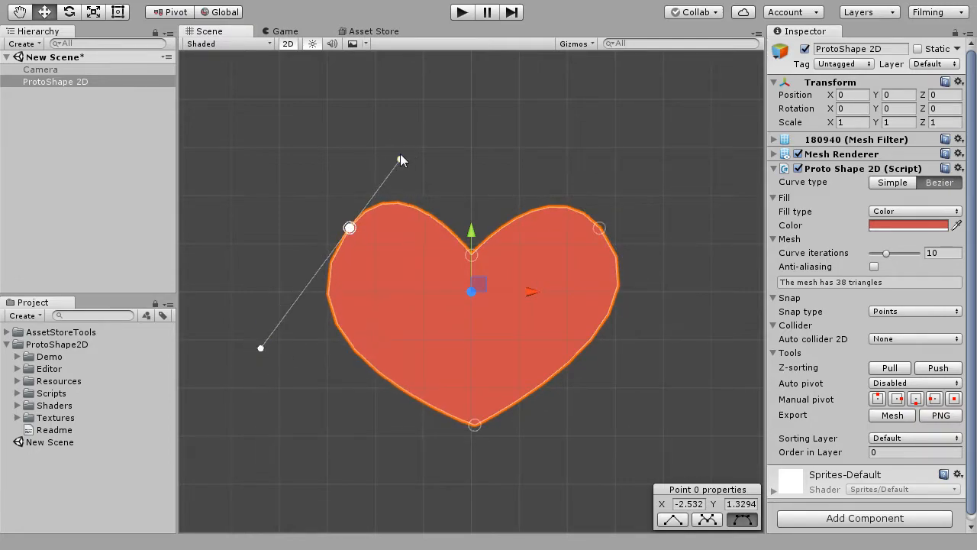
left_click_drag(350, 228, 342, 236)
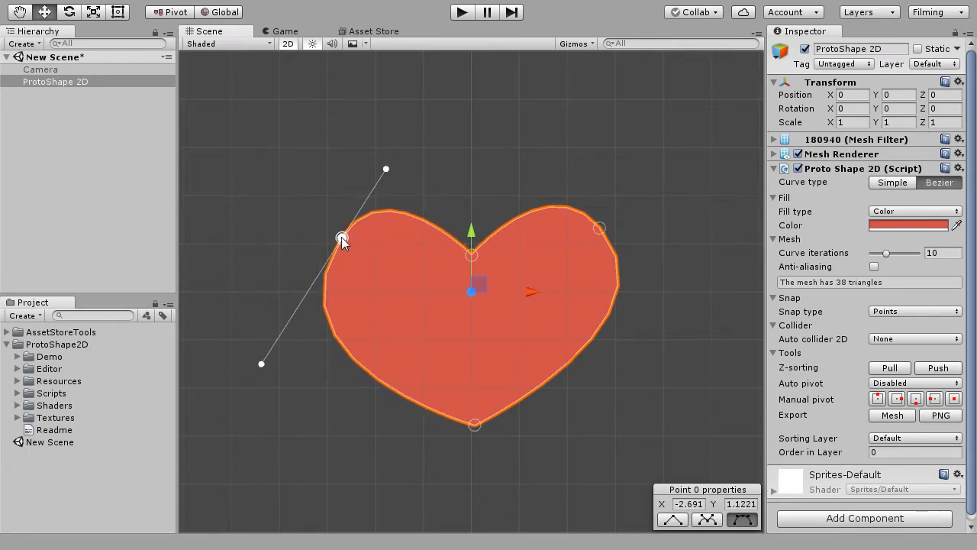
mouse_move(891, 256)
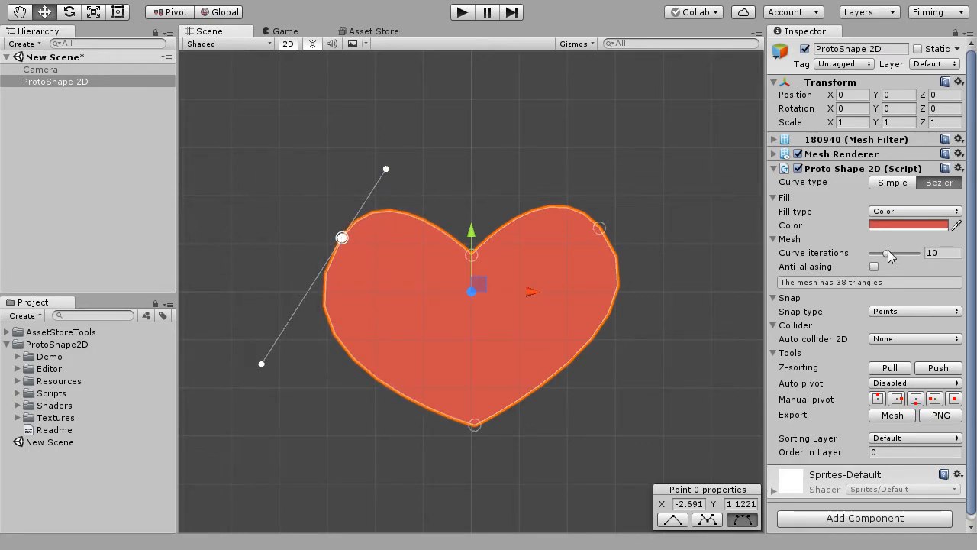
left_click_drag(885, 253, 874, 253)
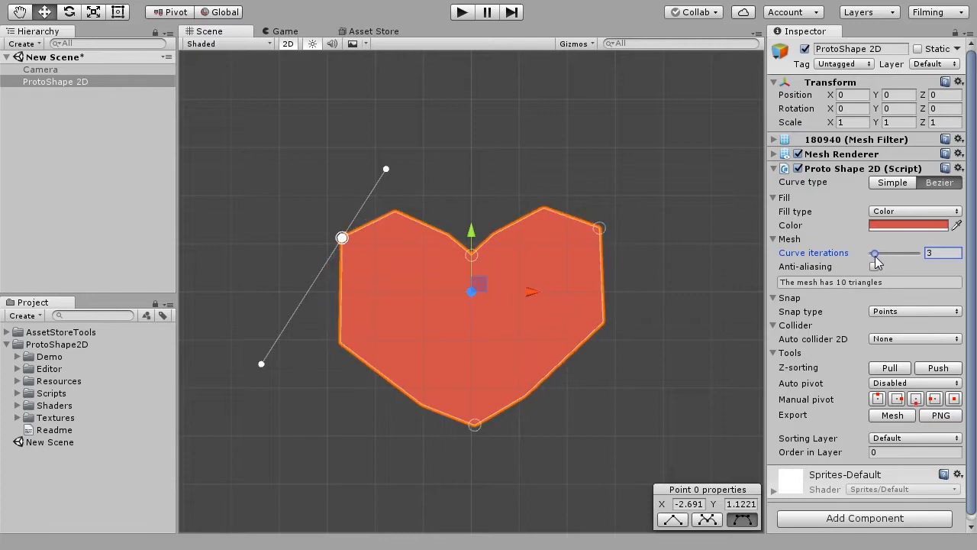
left_click_drag(875, 253, 887, 252)
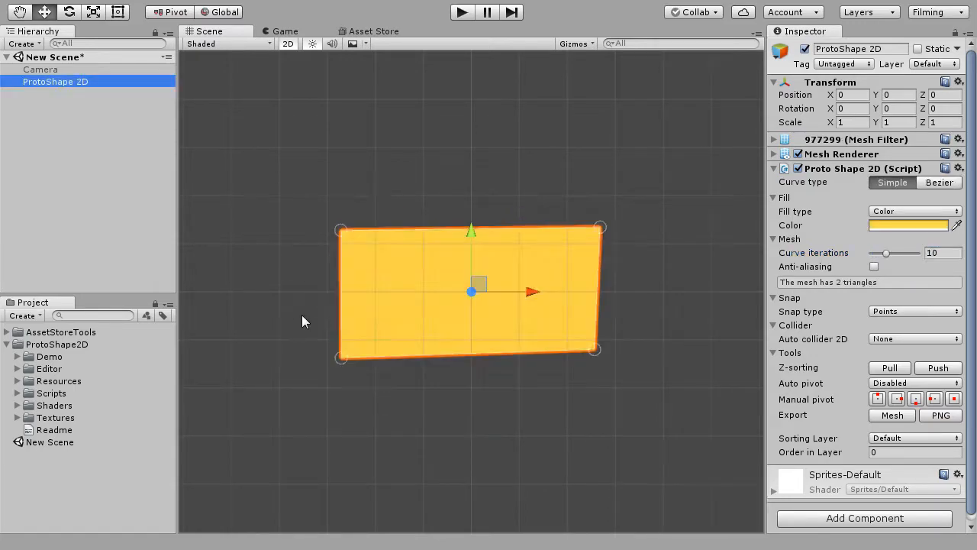
Stretch the yellow rectangle into a long bar, add a point, and switch snapping from World Grid to Local Grid
left_click_drag(341, 357, 221, 349)
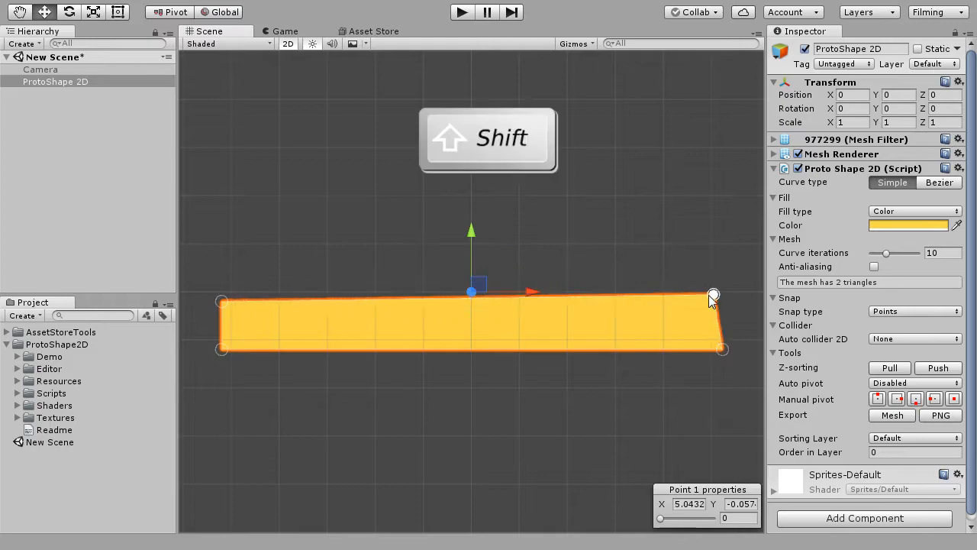
left_click(423, 302)
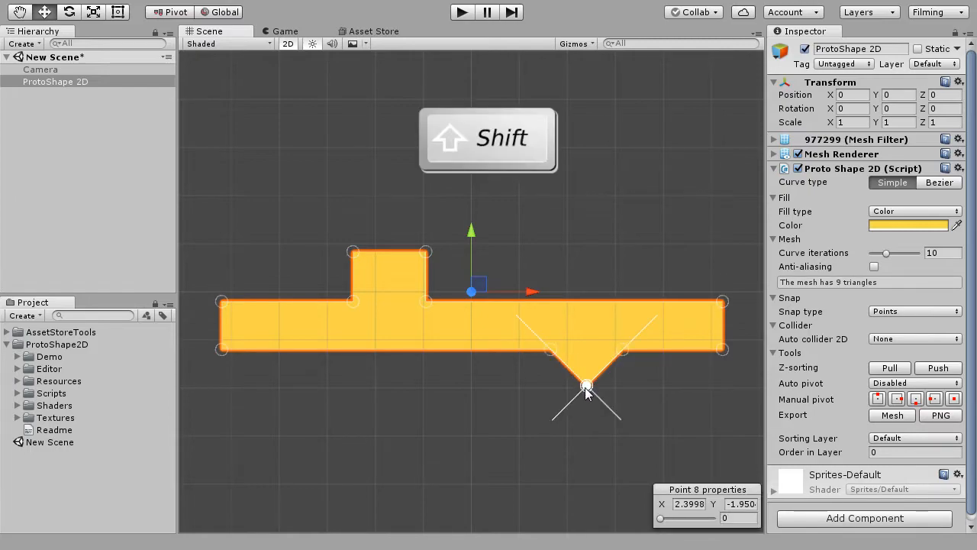
left_click(914, 311)
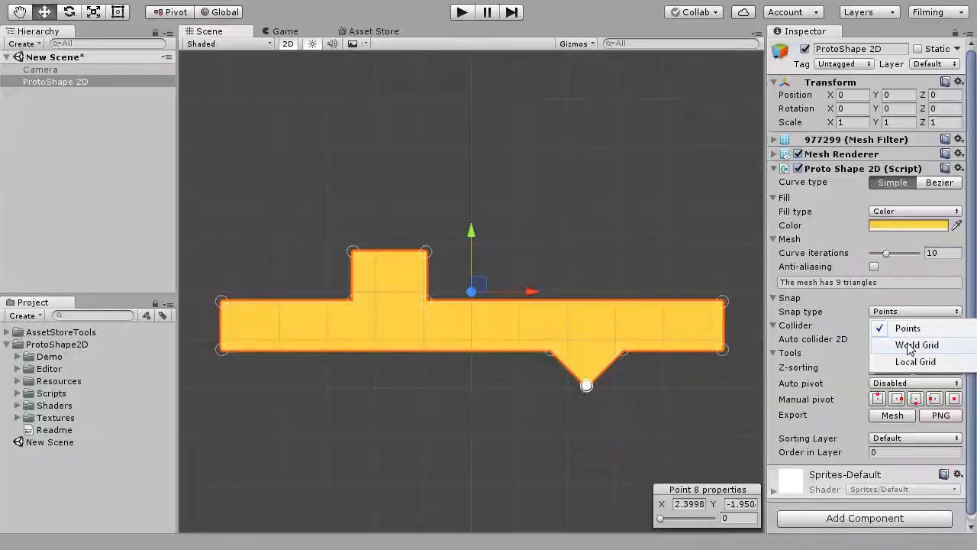
left_click(916, 344)
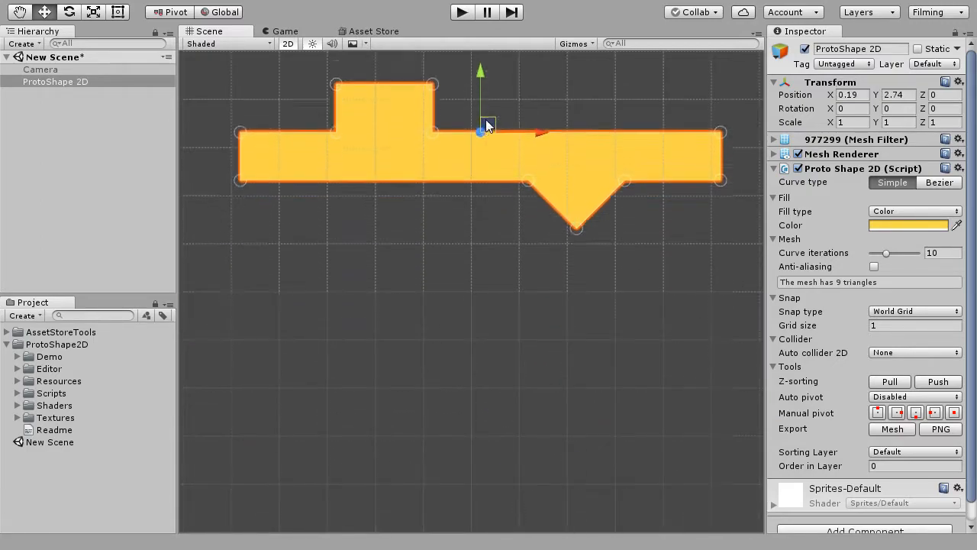
left_click(914, 310)
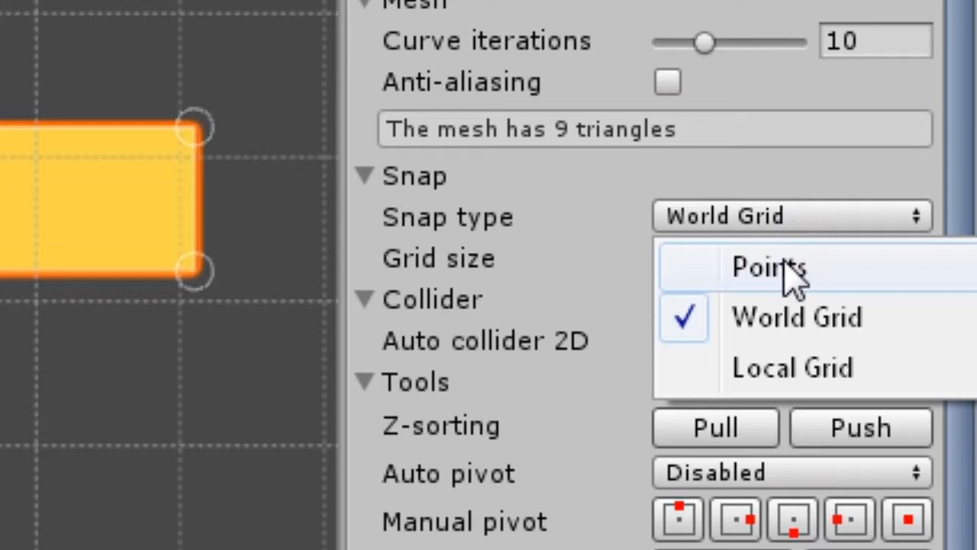
left_click(792, 367)
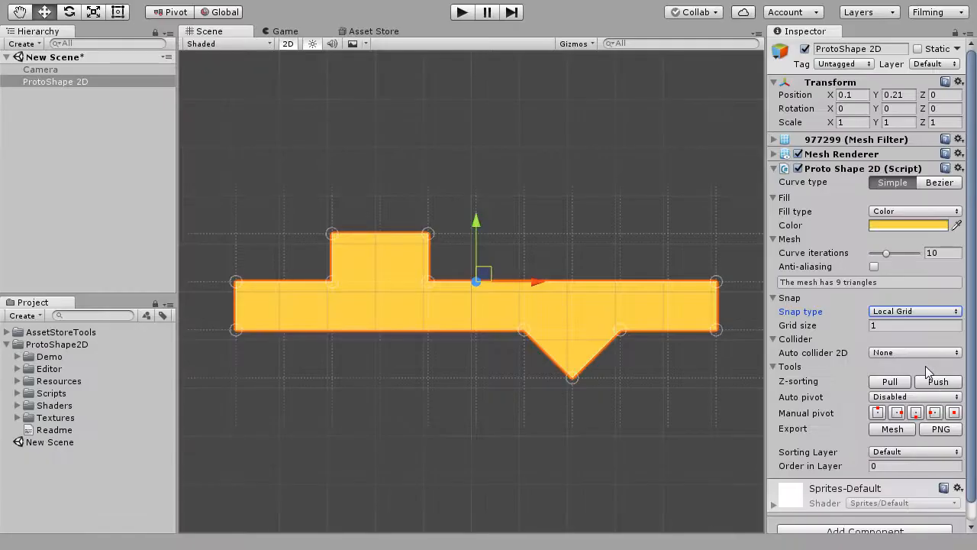
left_click_drag(475, 283, 419, 370)
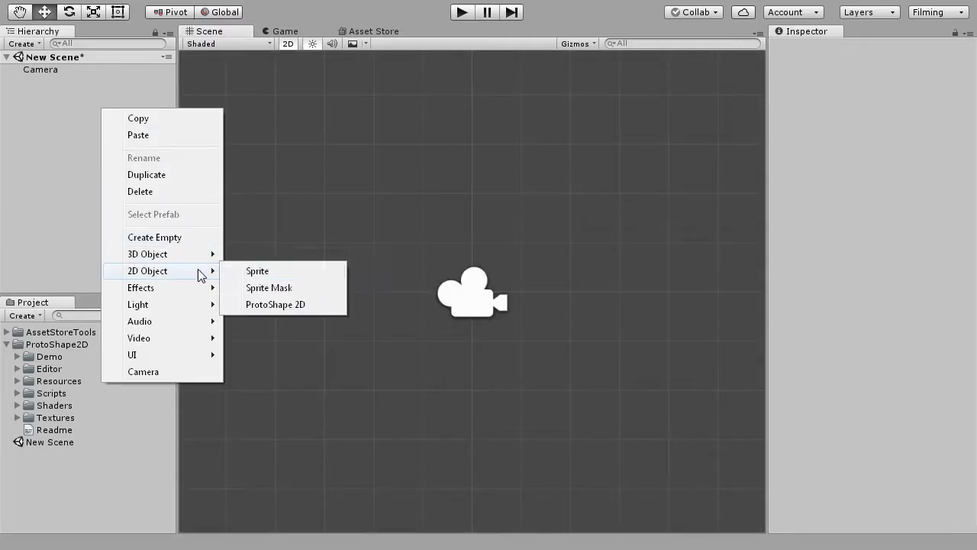
Create another shape, give the pink shape a Polygon Dynamic auto collider, and test-run physics
left_click(275, 304)
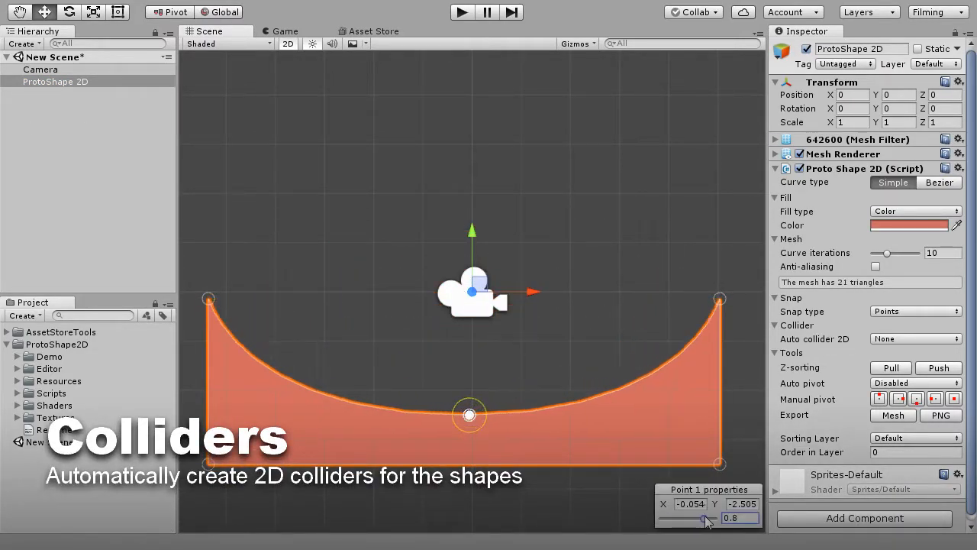
left_click(916, 338)
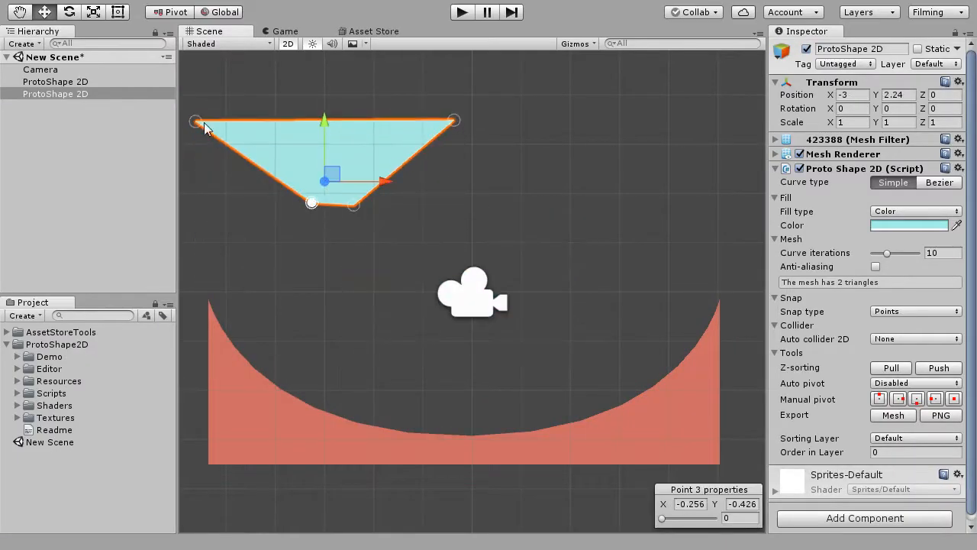
left_click(915, 338)
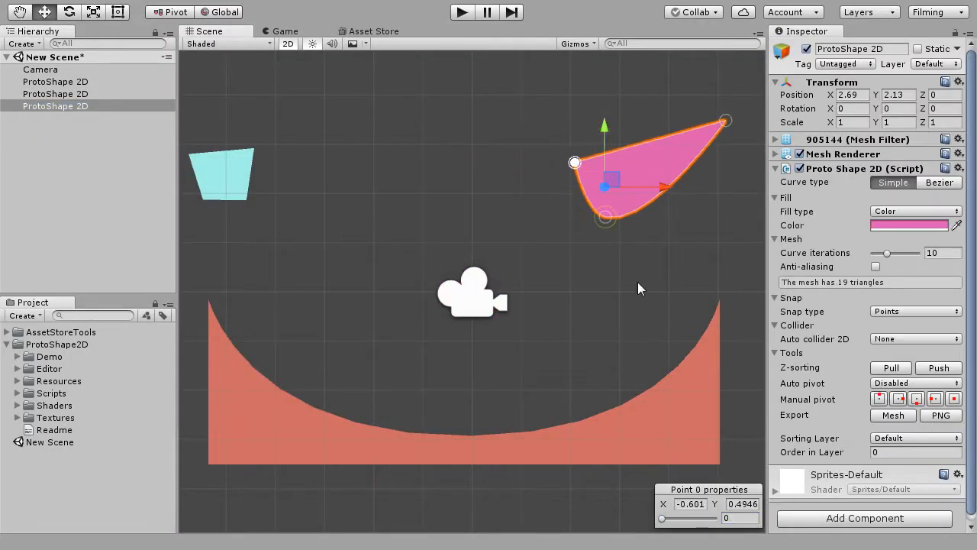
left_click(916, 338)
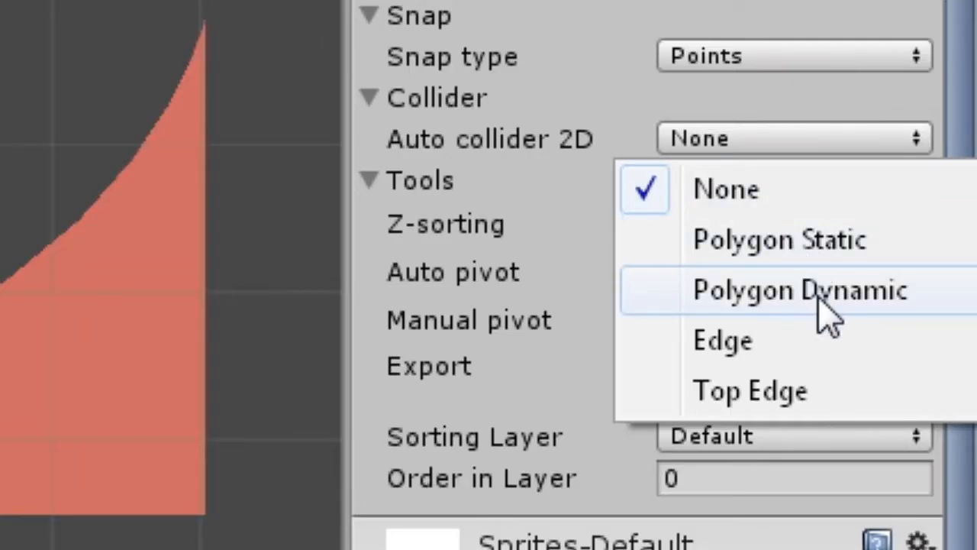
left_click(799, 290)
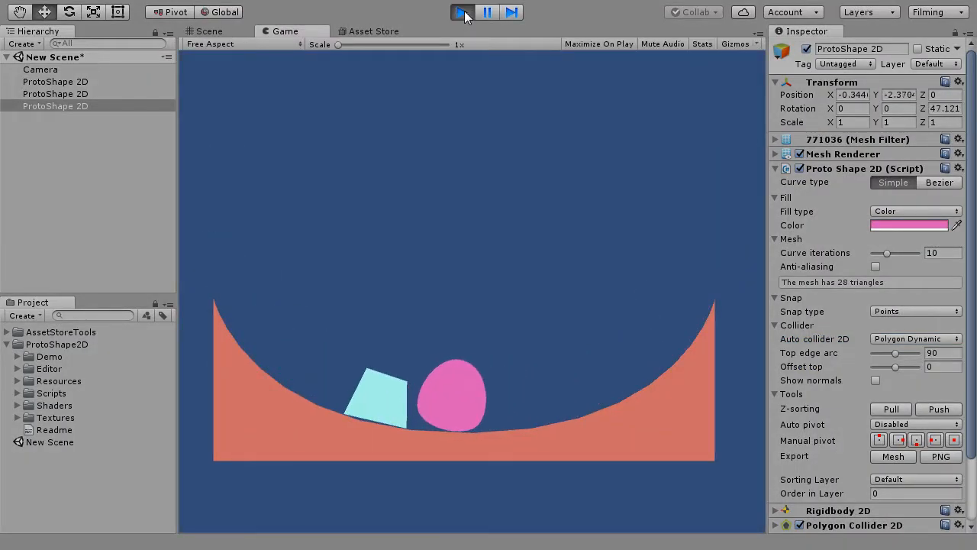
left_click(461, 12)
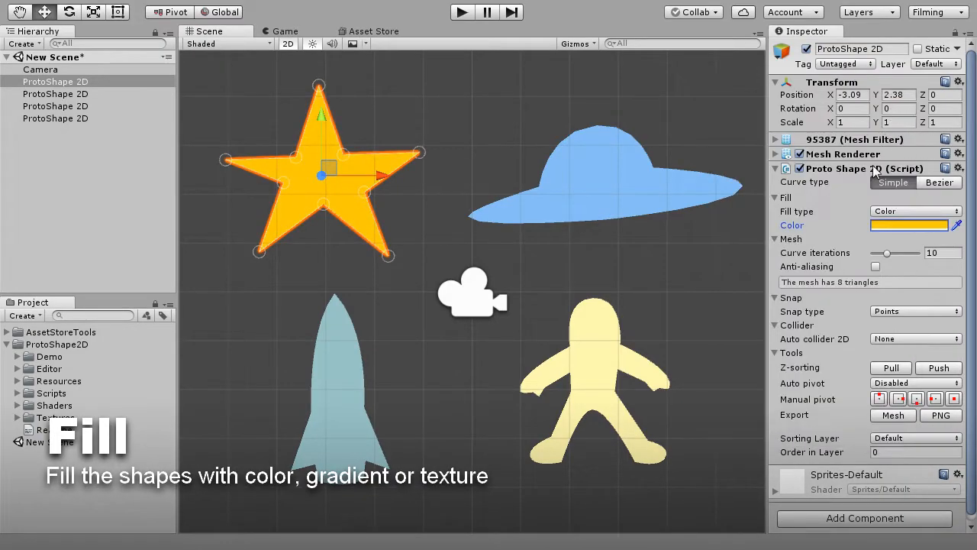
Set the star's fill to Gradient and fill the hat with the polkadotpaper texture
left_click(914, 211)
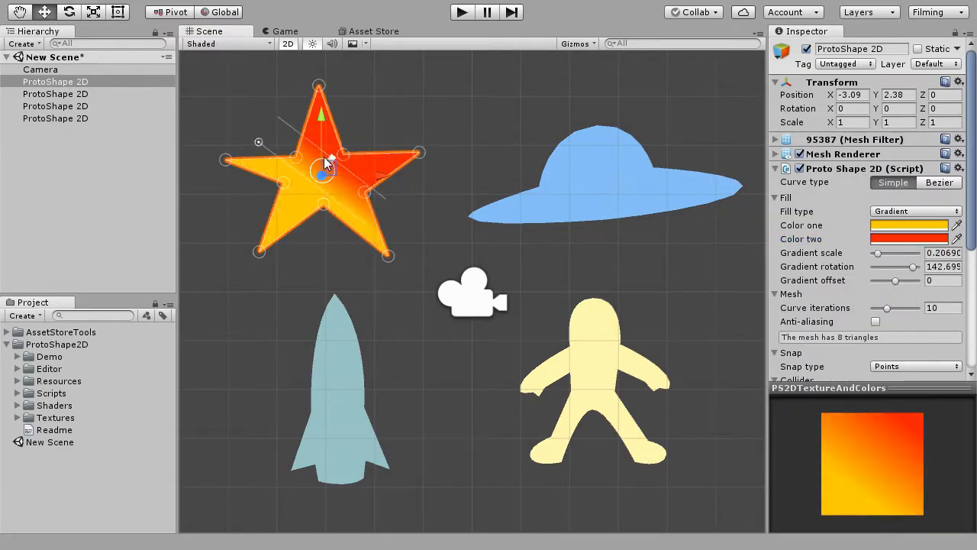
left_click(915, 211)
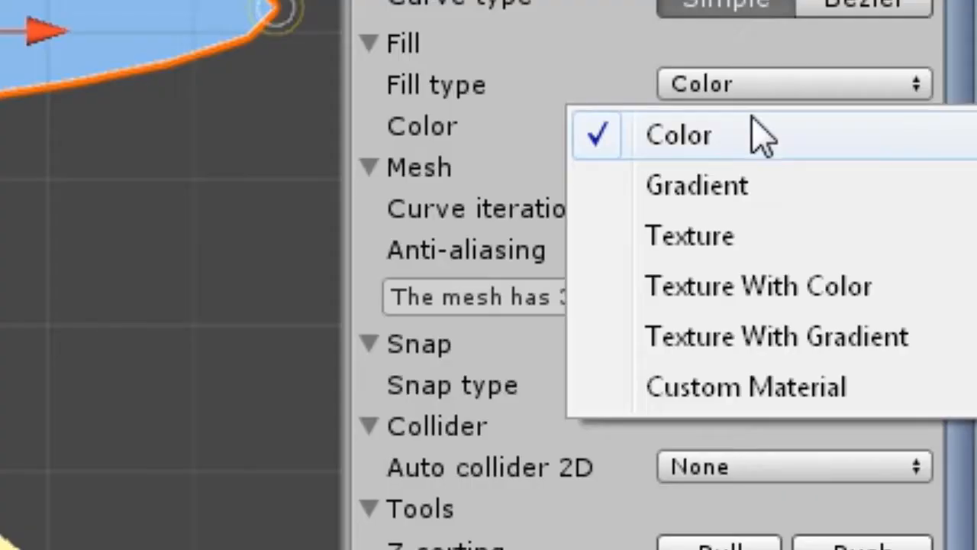
left_click(687, 235)
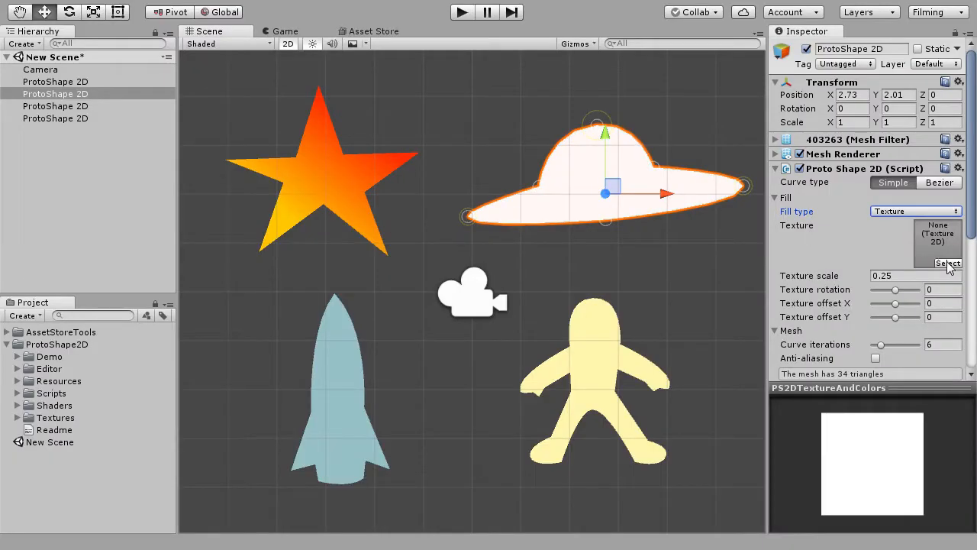
left_click(947, 263)
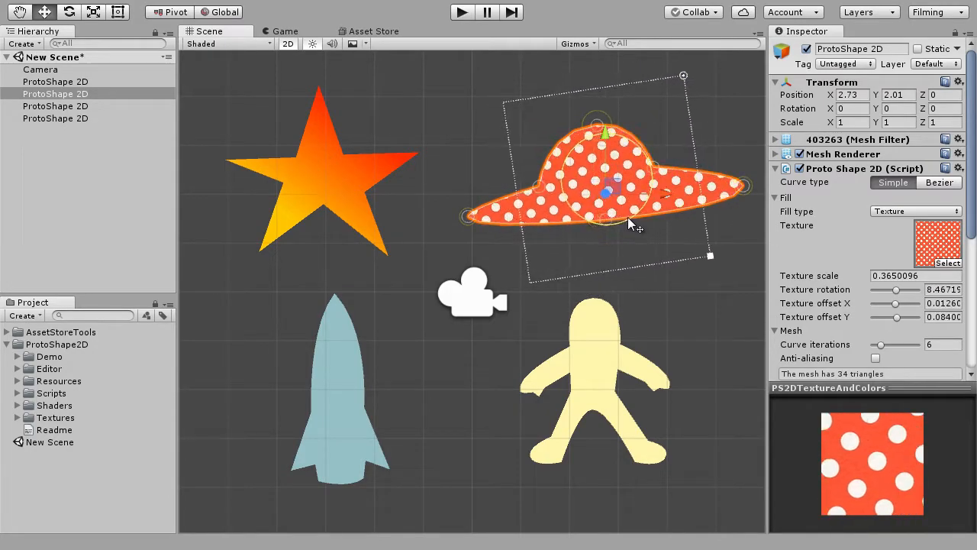
Give the rocket a Texture With Color fill with a changed tint colour
left_click(336, 397)
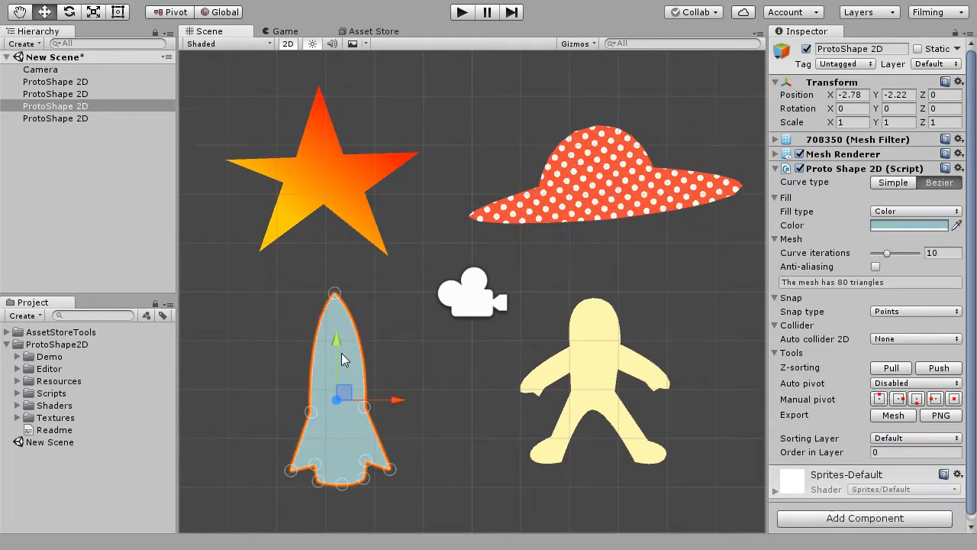
left_click(916, 211)
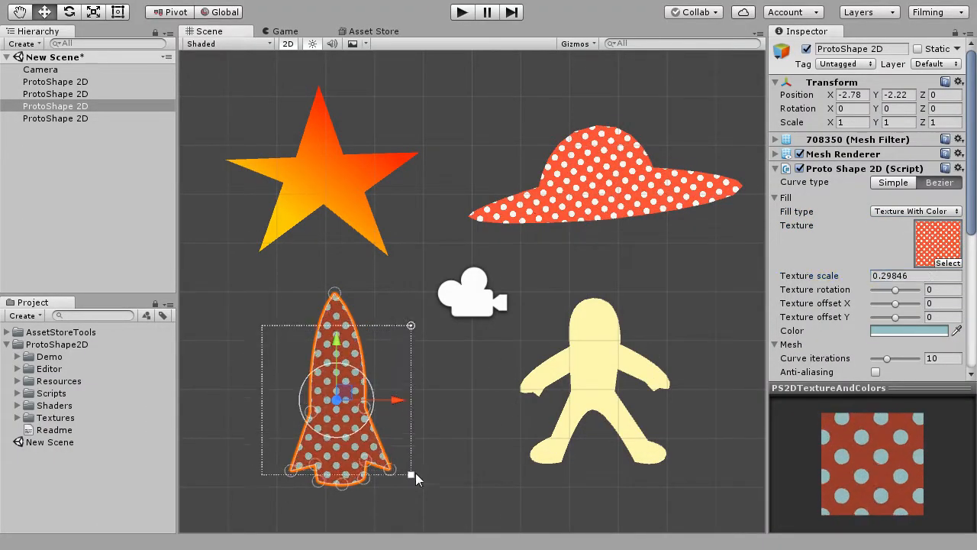
left_click(909, 330)
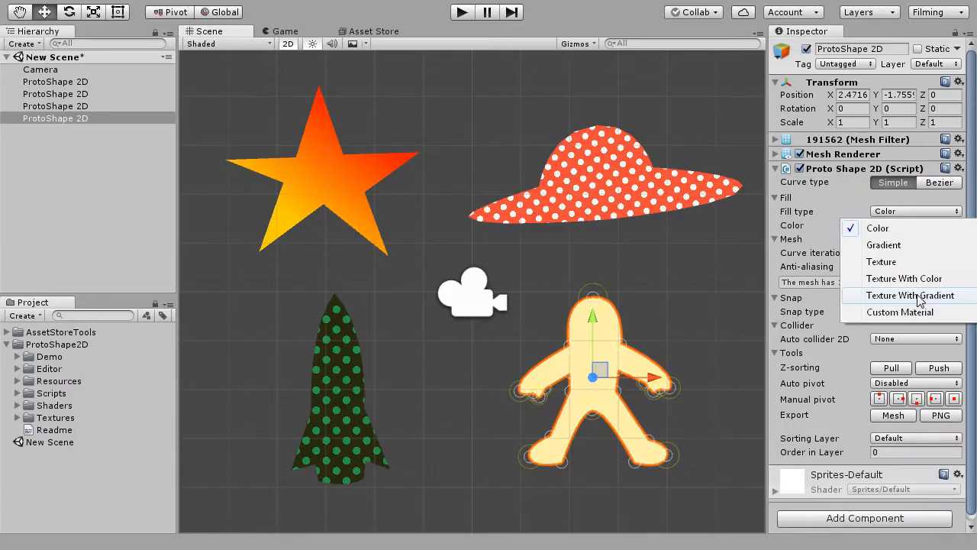
Fill the figure with polkadotpaper Texture With Gradient and change its first gradient colour
left_click(910, 295)
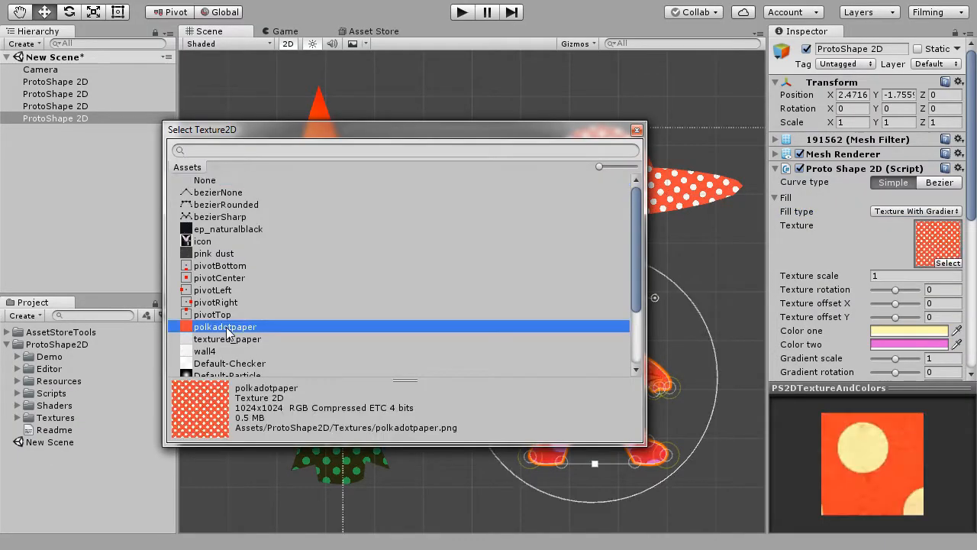
double_click(225, 327)
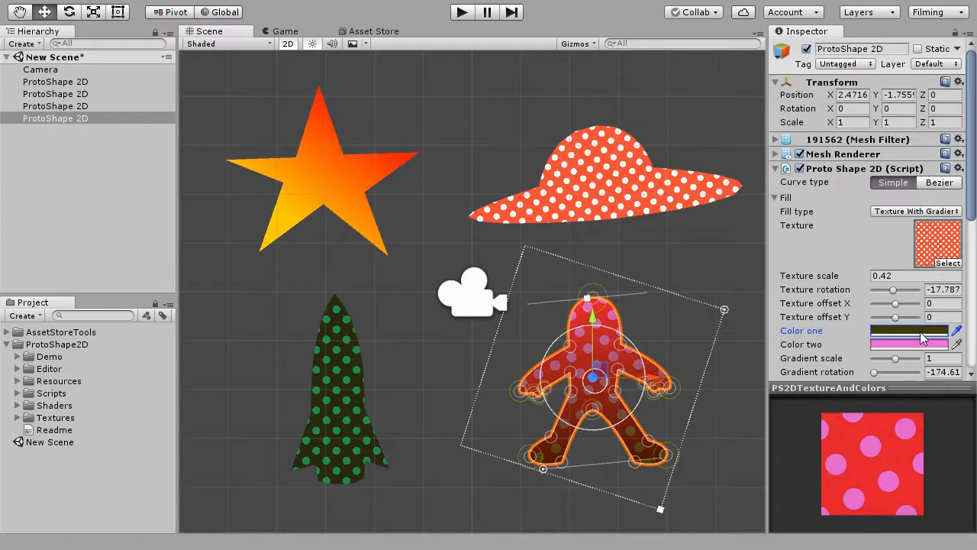
left_click(908, 330)
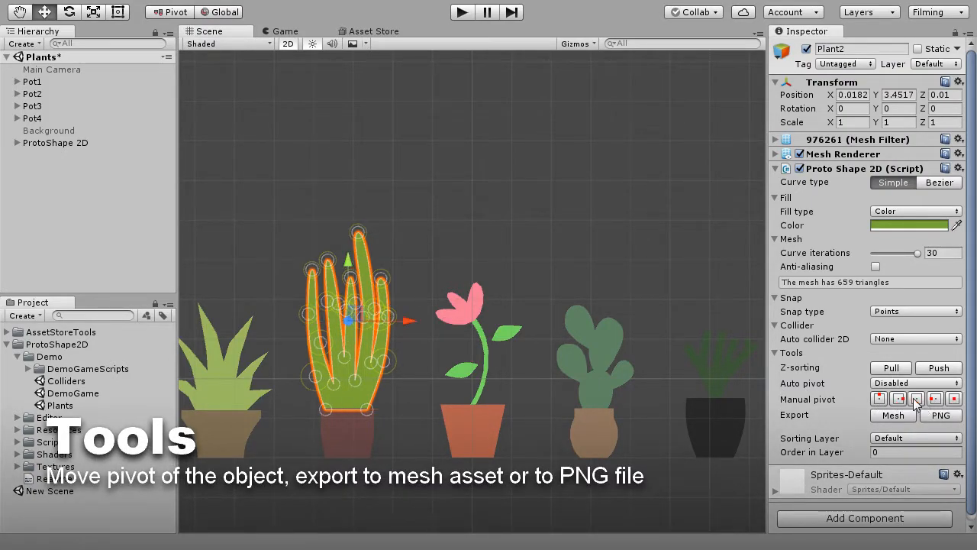
Move Plant2's pivot to its base and export it as a mesh asset
left_click(33, 93)
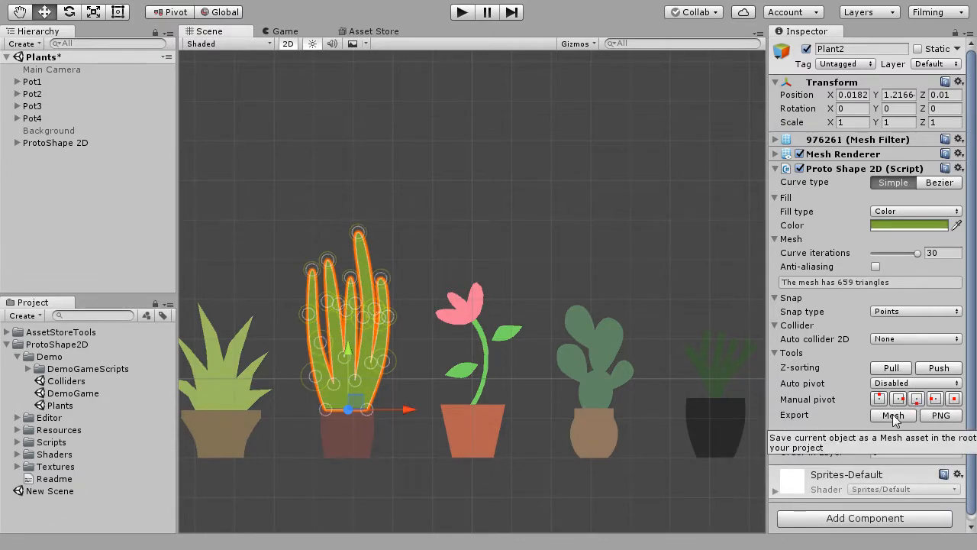
left_click(893, 414)
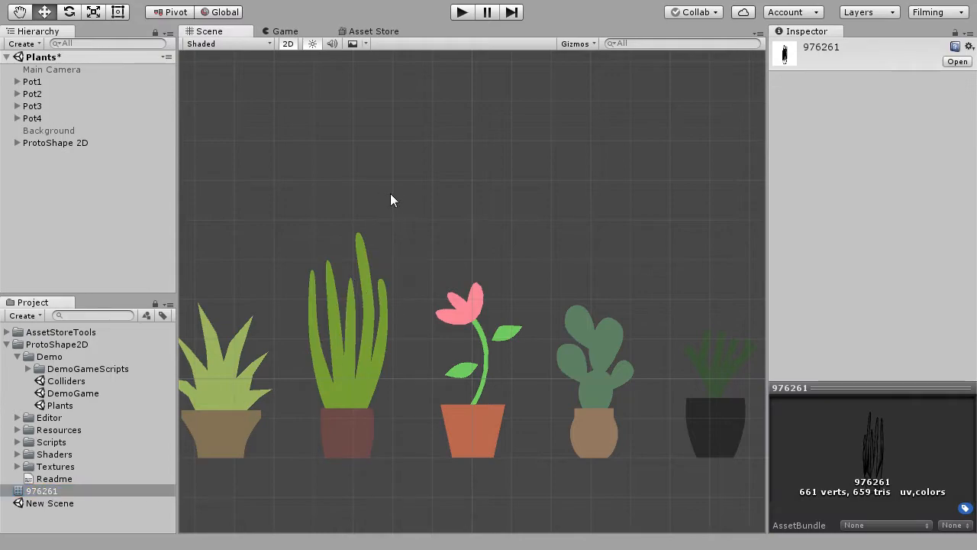
left_click(596, 359)
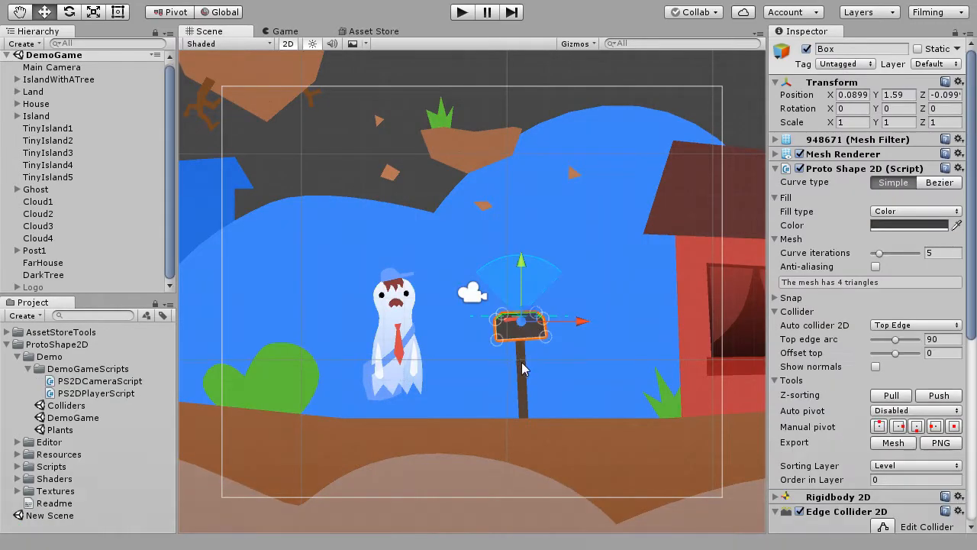
Deselect the mailbox lid and run the DemoGame scene in play mode
left_click(397, 343)
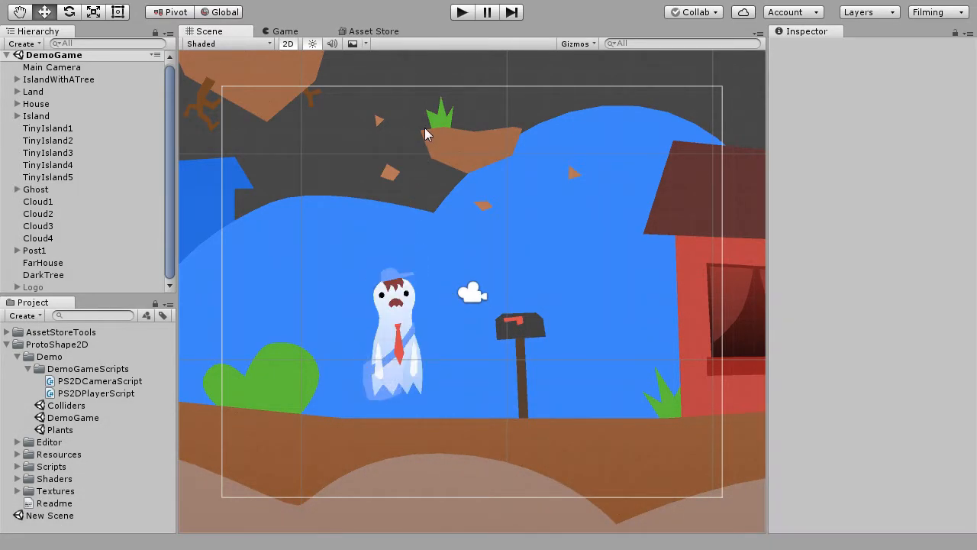
left_click(461, 12)
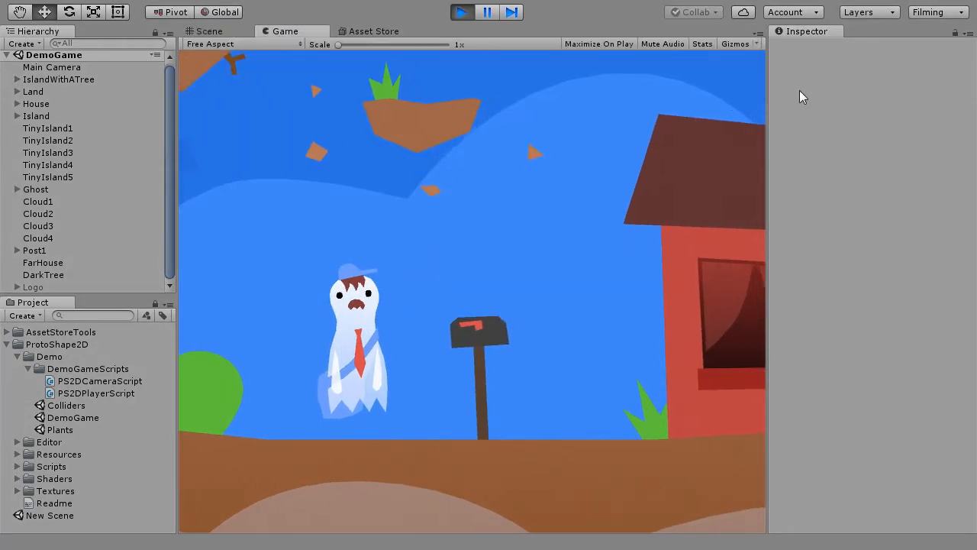